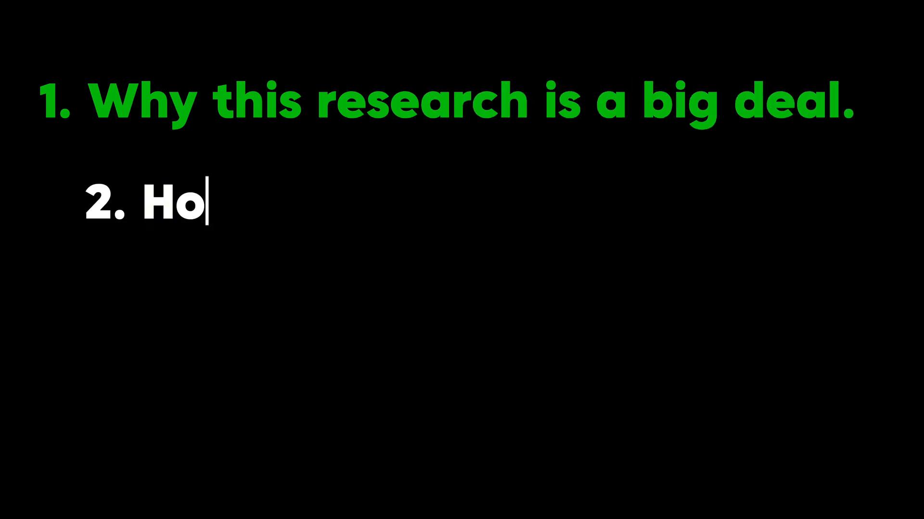
type("w it's pushing us closer to the holy grail of AI-AGI.")
type("3. What this te")
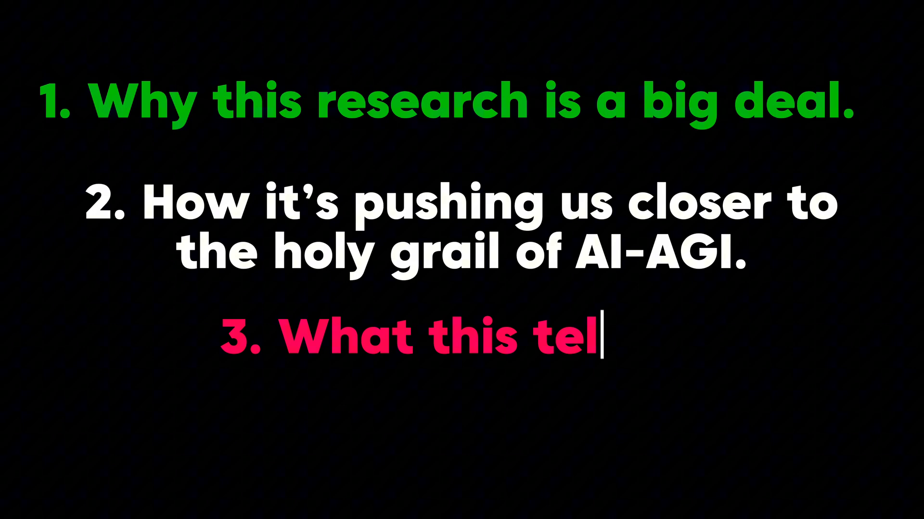
type("ls us about the future of human and artifici")
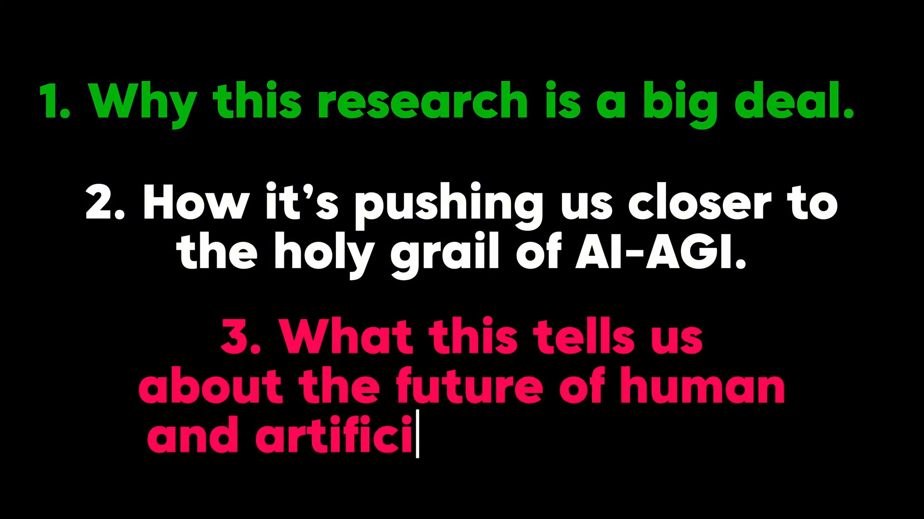